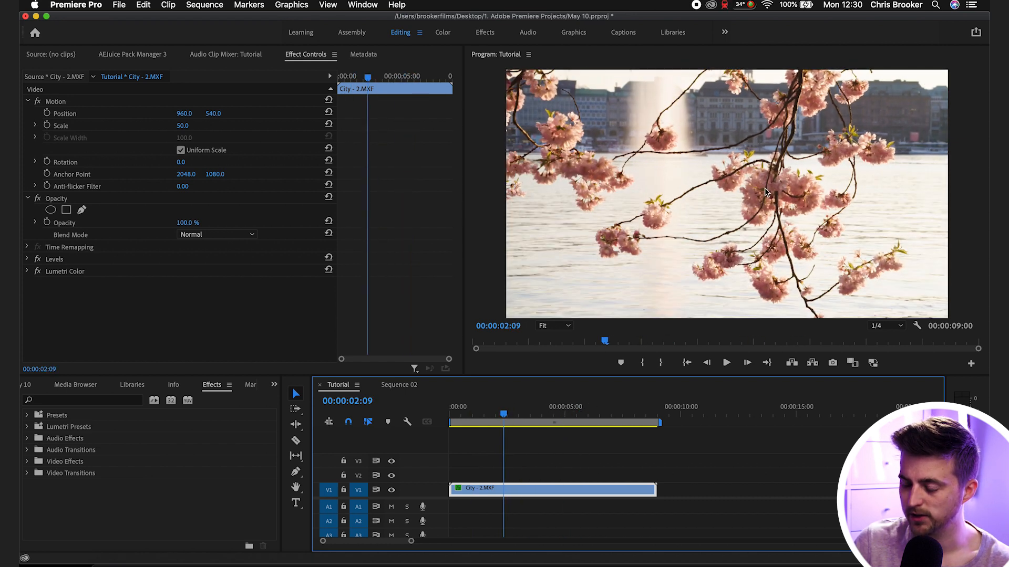
# Step: Duplicate the City clip onto V2 and V3 so three copies stack, then select the top two
pyautogui.click(485, 413)
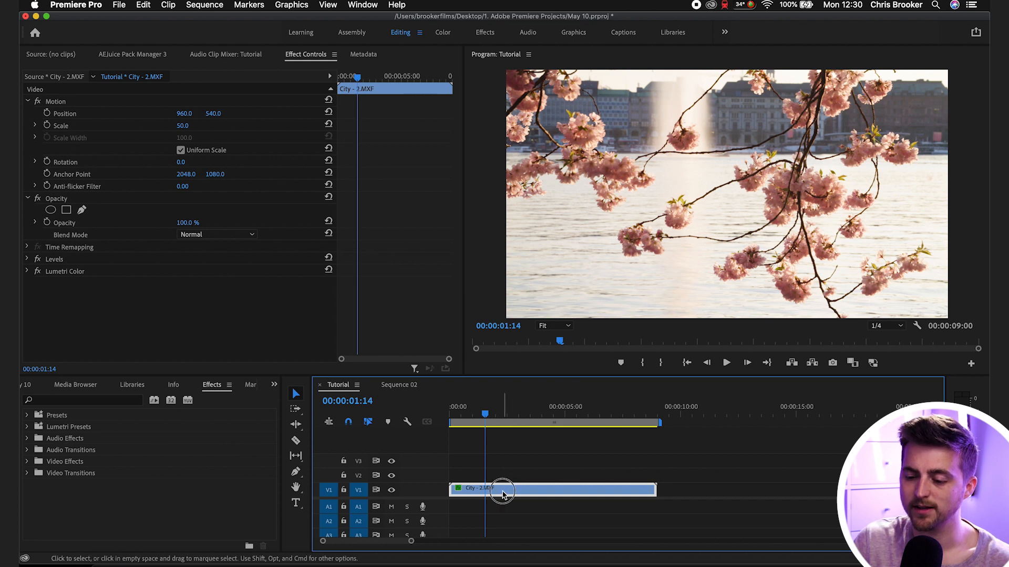
pyautogui.moveTo(502, 475)
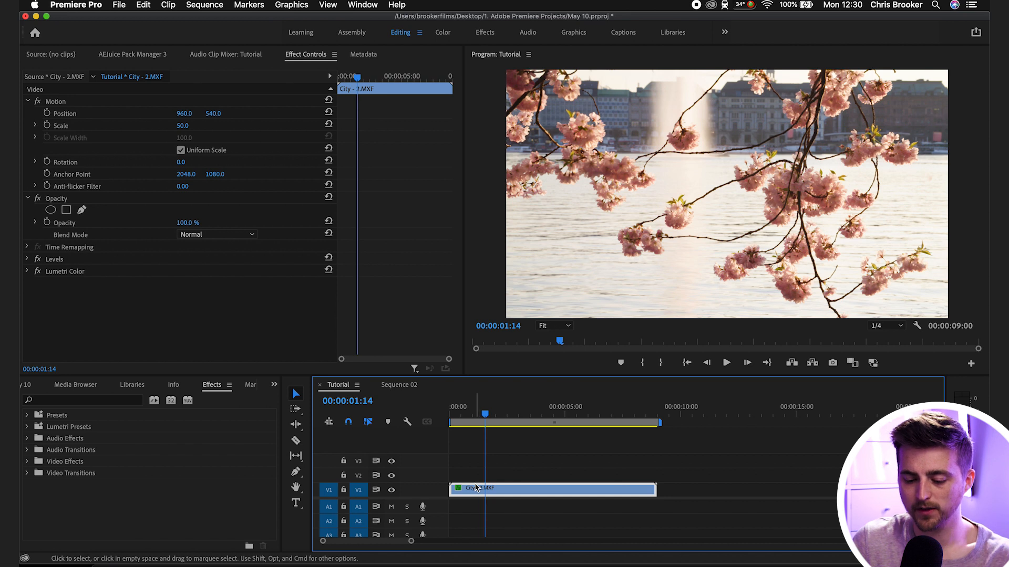
pyautogui.moveTo(476, 487)
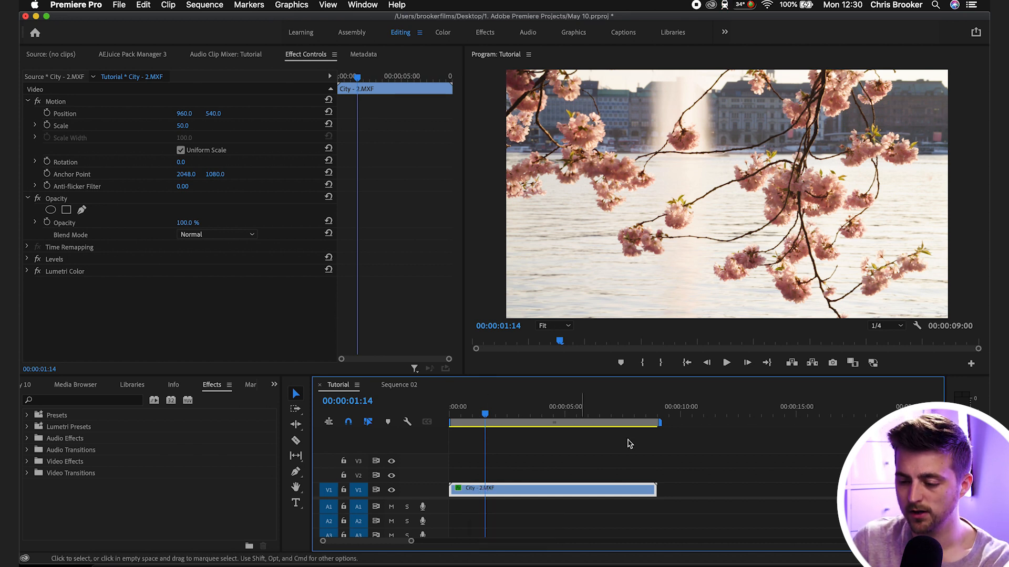
pyautogui.click(681, 415)
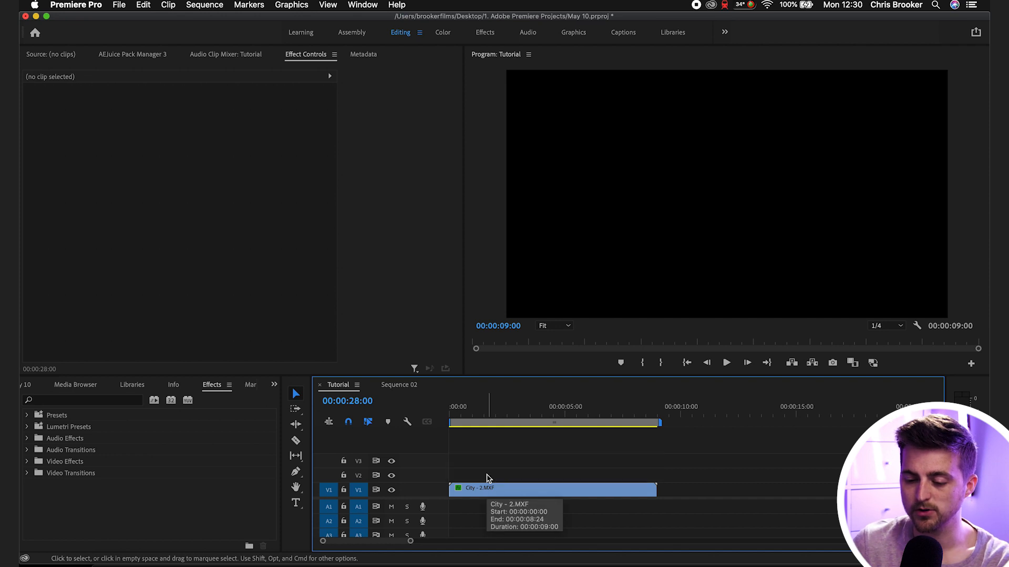
pyautogui.click(552, 489)
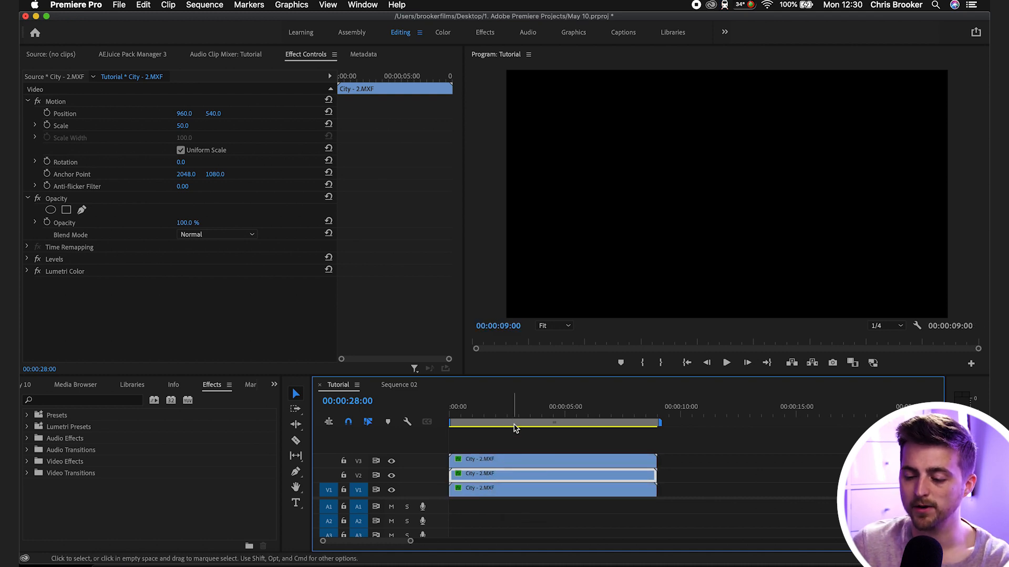
pyautogui.click(488, 413)
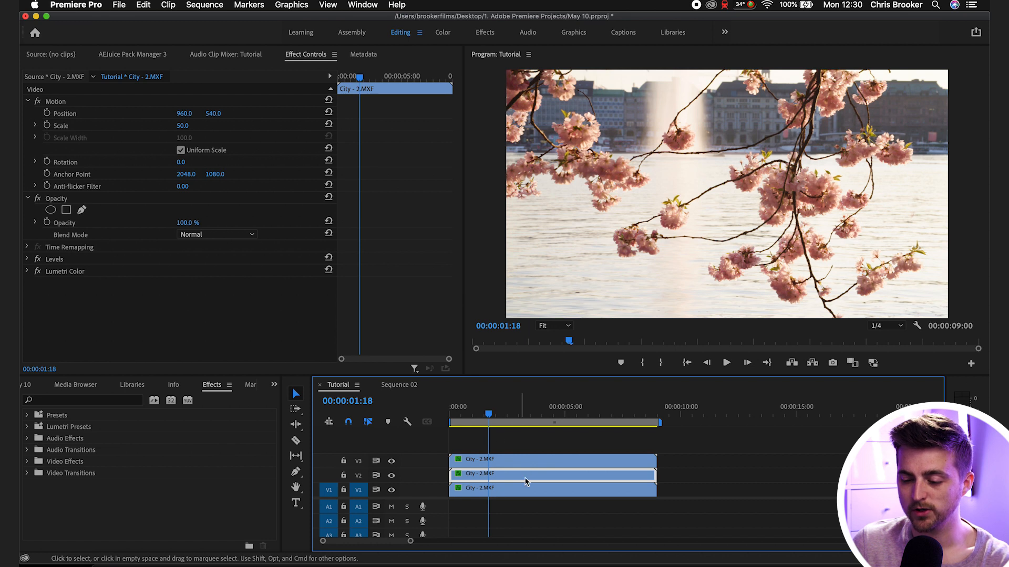
pyautogui.click(541, 450)
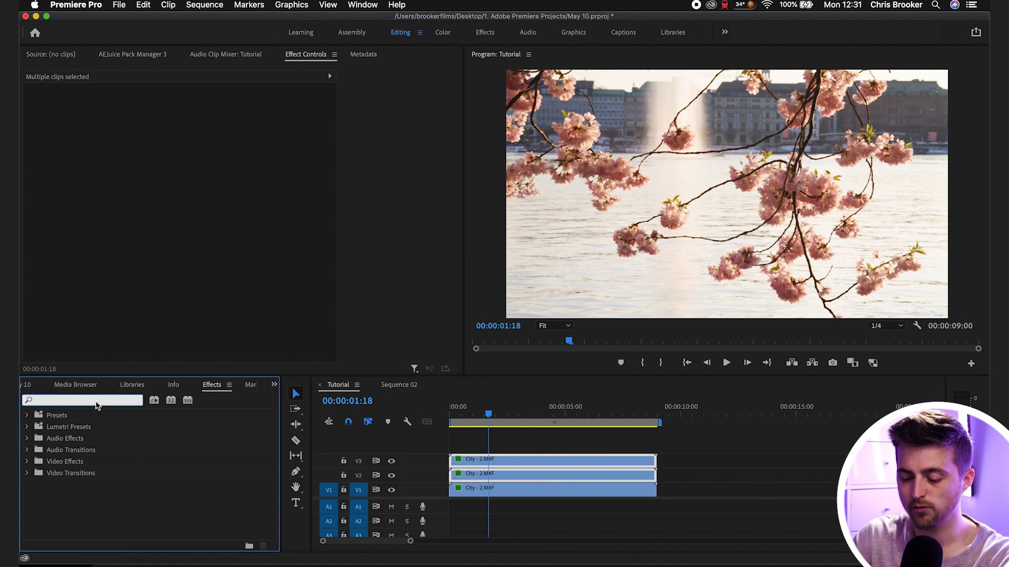
# Step: Apply Directional Blur (searched as 'direct') to the V2 and V3 clips and hide the V3 track
pyautogui.write('direct')
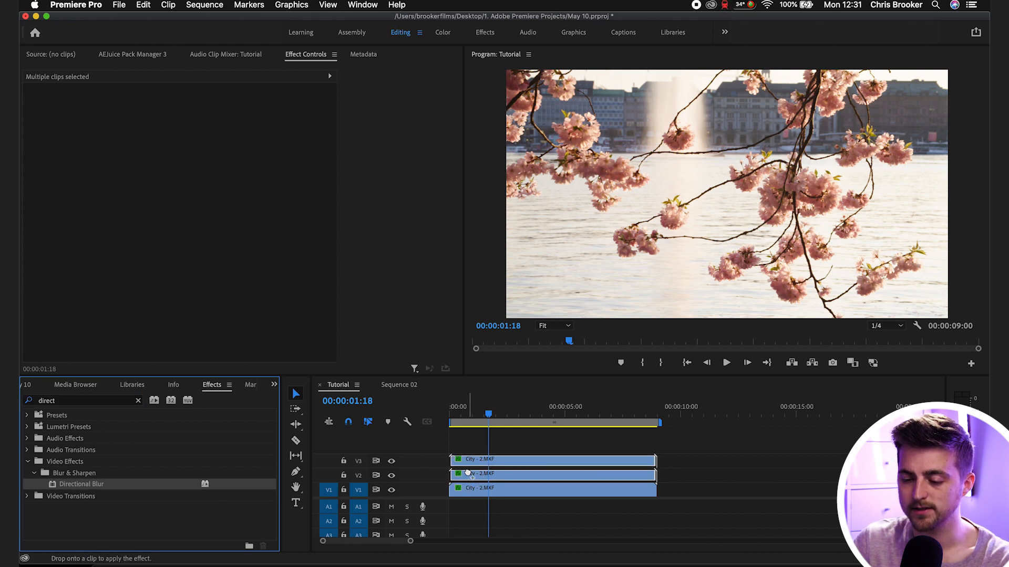
pyautogui.click(552, 474)
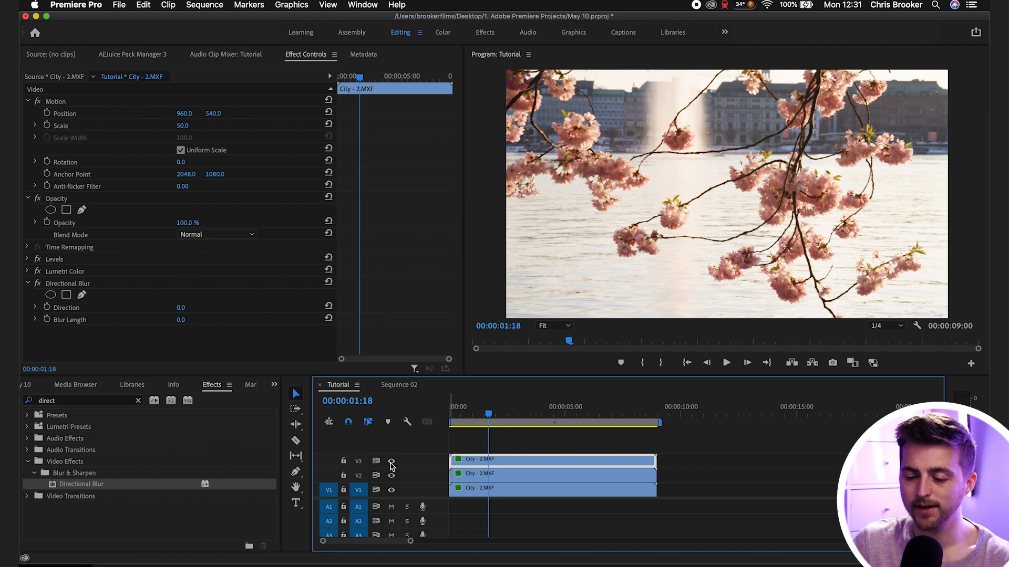
pyautogui.click(391, 461)
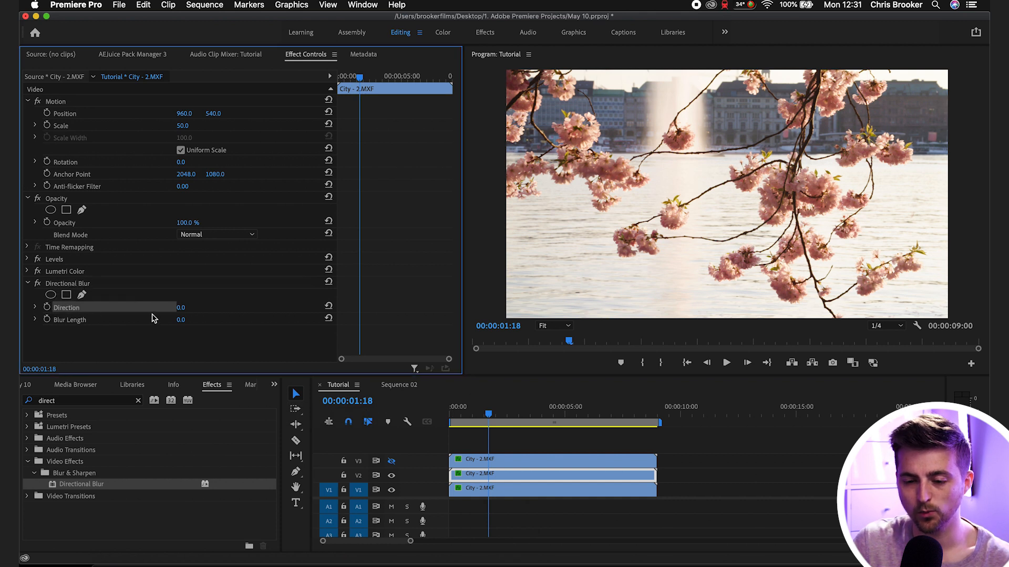
pyautogui.moveTo(160, 329)
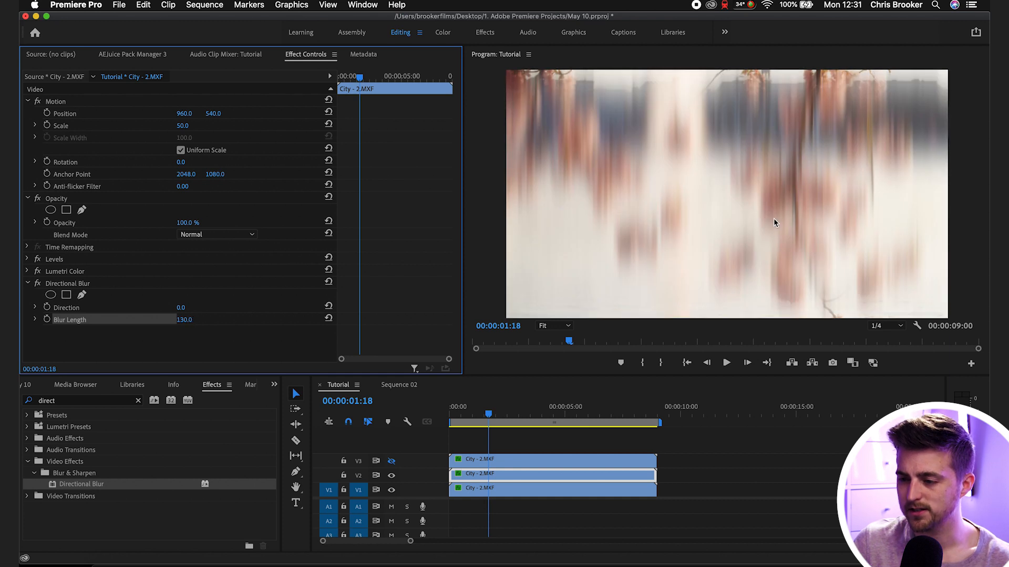
# Step: Set the V2 clip's Directional Blur to 90° direction and blur length 100
pyautogui.doubleClick(184, 320)
pyautogui.write('100')
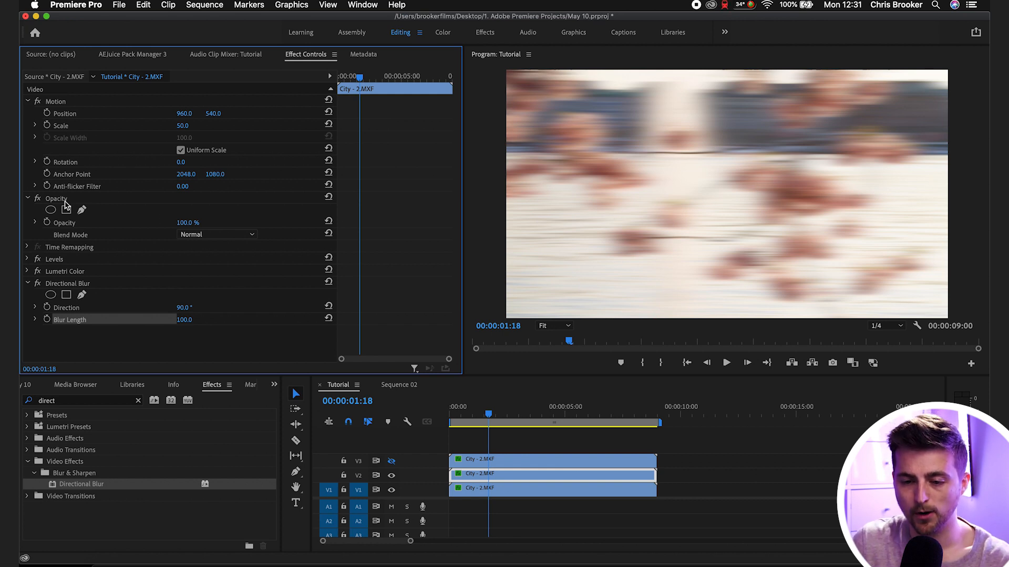
# Step: Try Overlay blending on the V2 clip, then settle on Soft Light
pyautogui.click(217, 234)
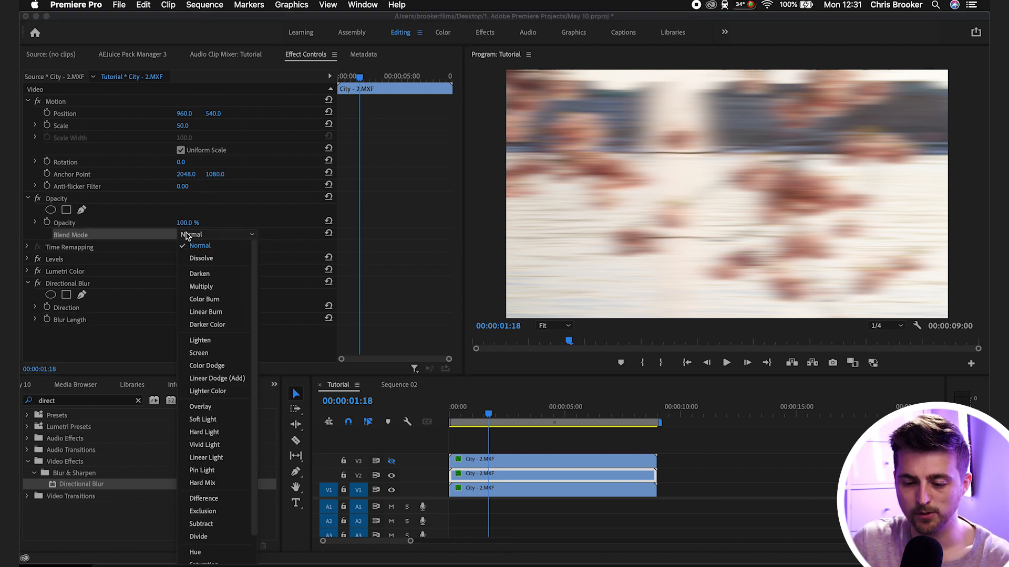
pyautogui.moveTo(217, 378)
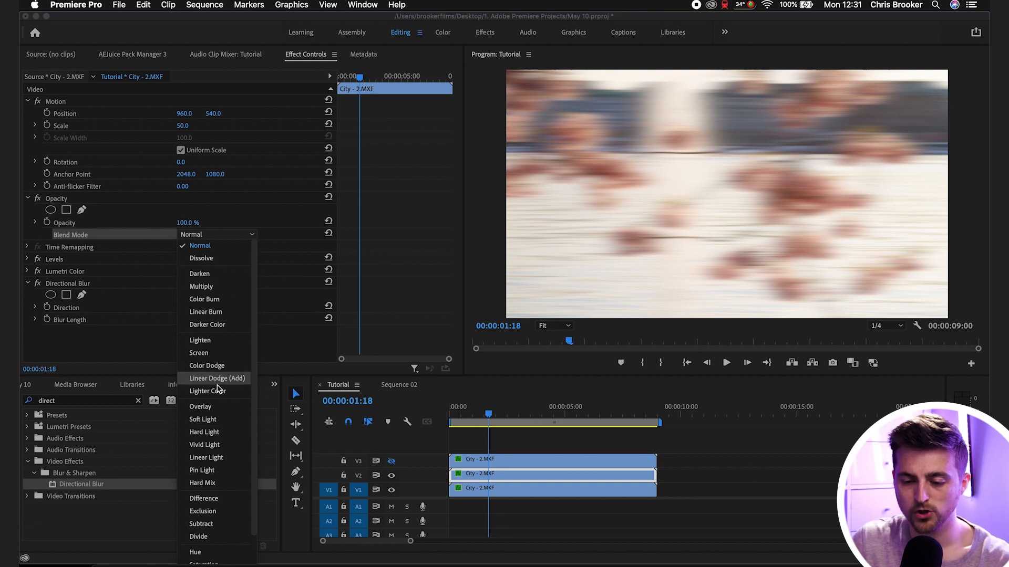
pyautogui.moveTo(212, 419)
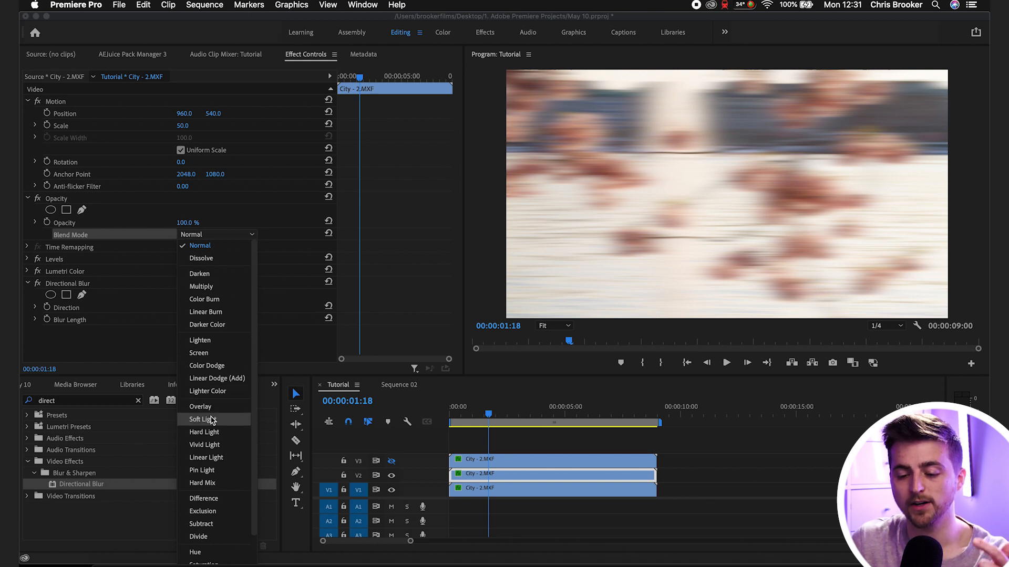
pyautogui.moveTo(201, 470)
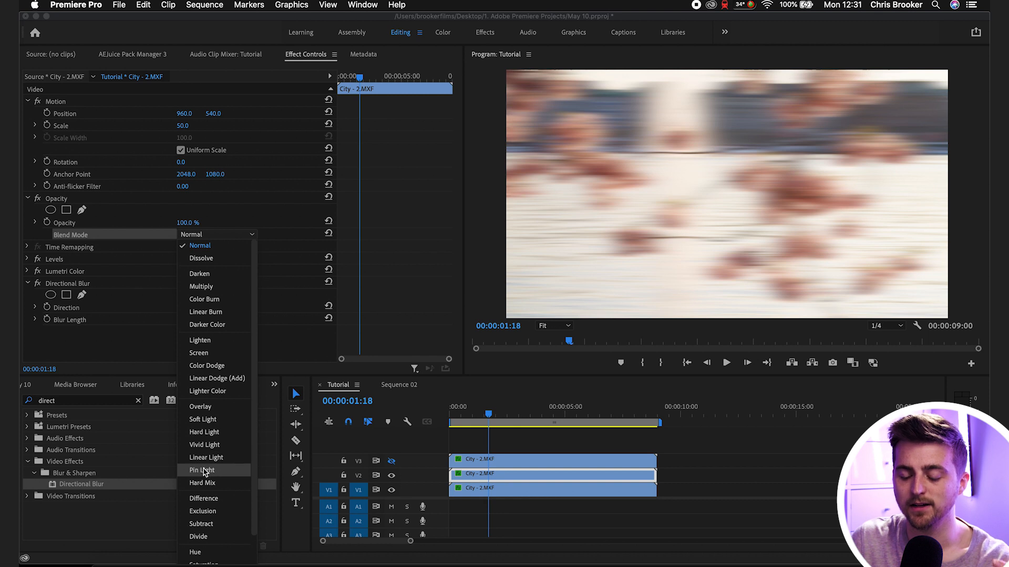
pyautogui.moveTo(202, 483)
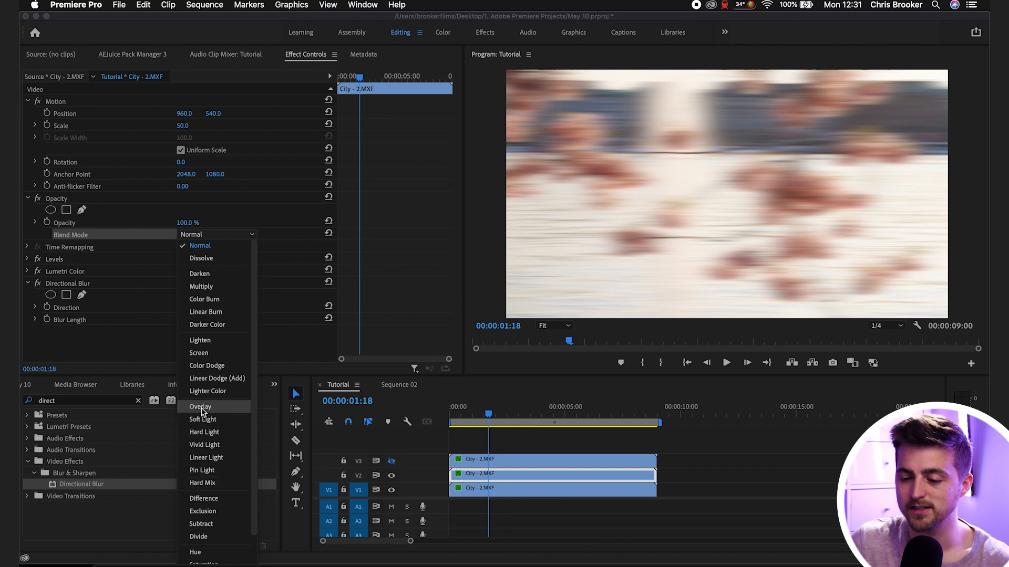
pyautogui.click(201, 406)
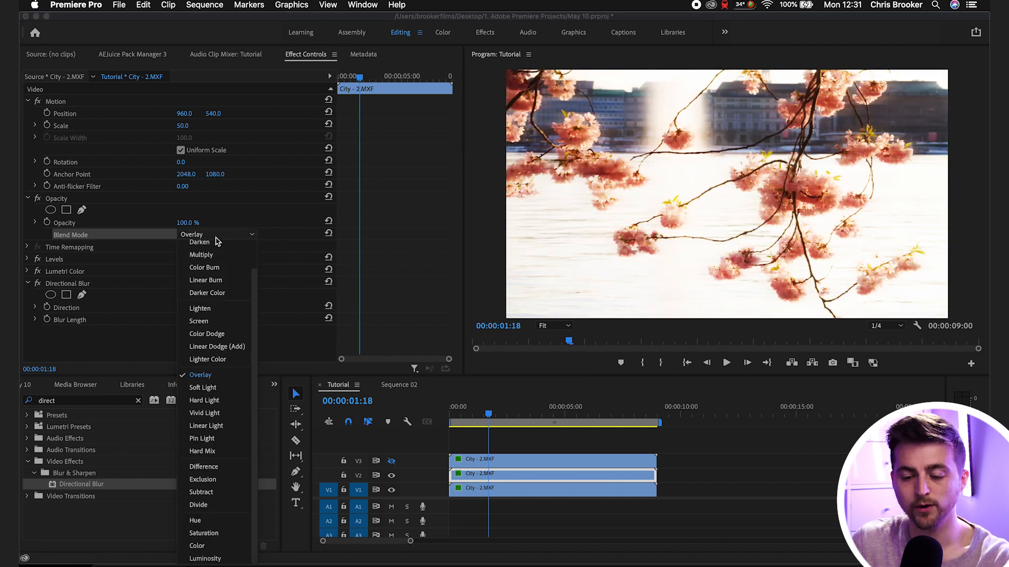
pyautogui.moveTo(214, 387)
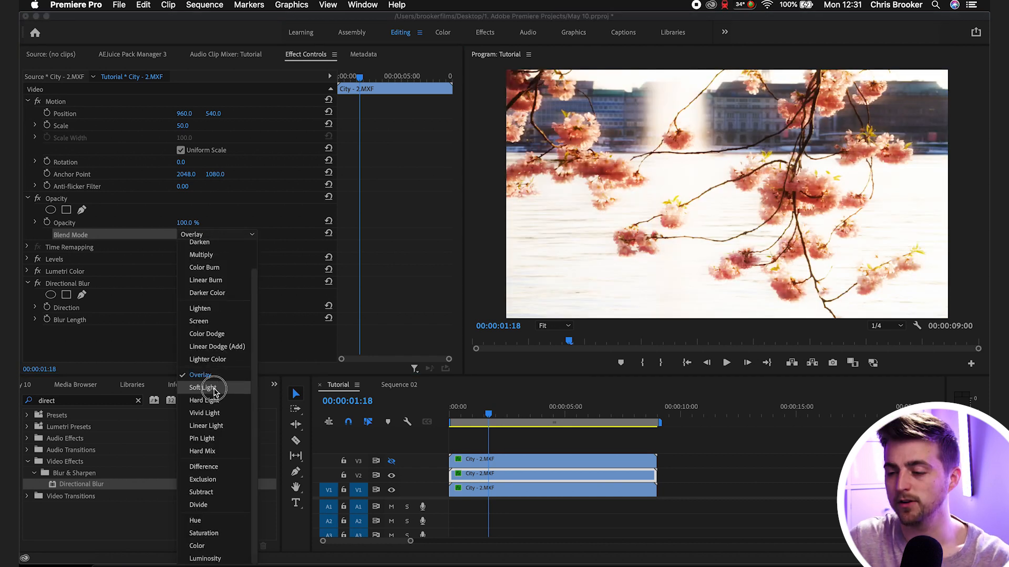
pyautogui.click(202, 388)
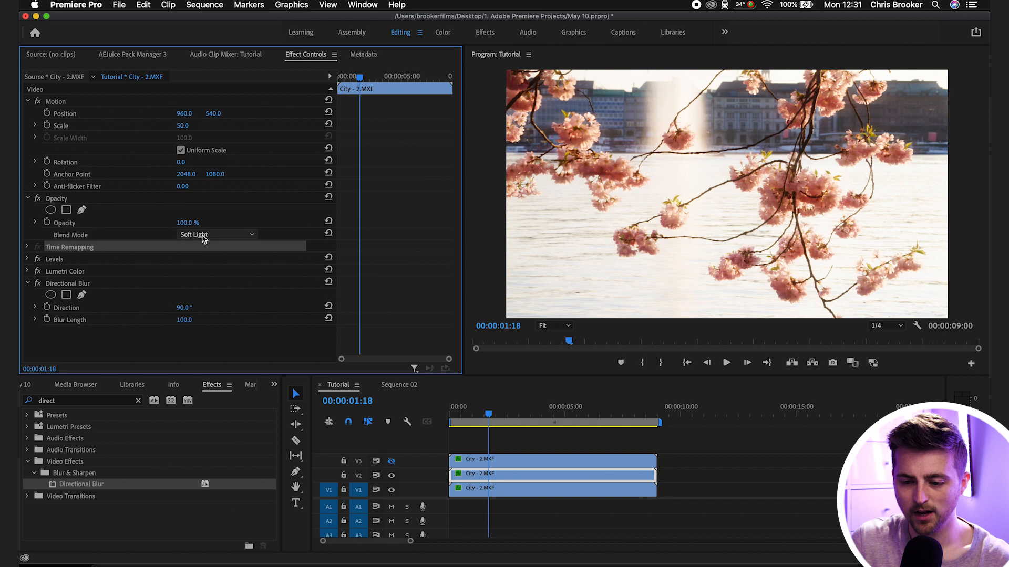
pyautogui.click(217, 234)
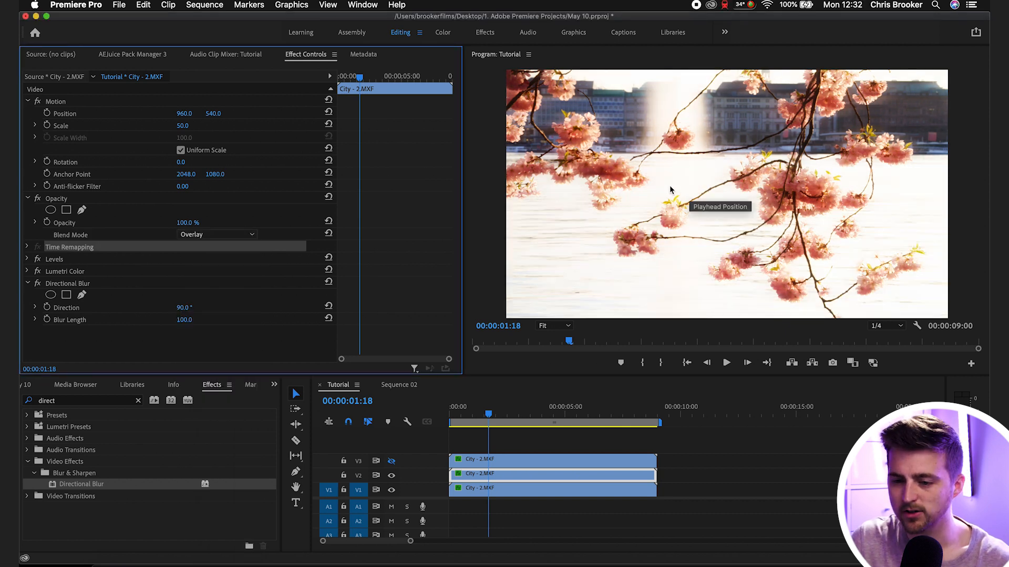
pyautogui.click(217, 234)
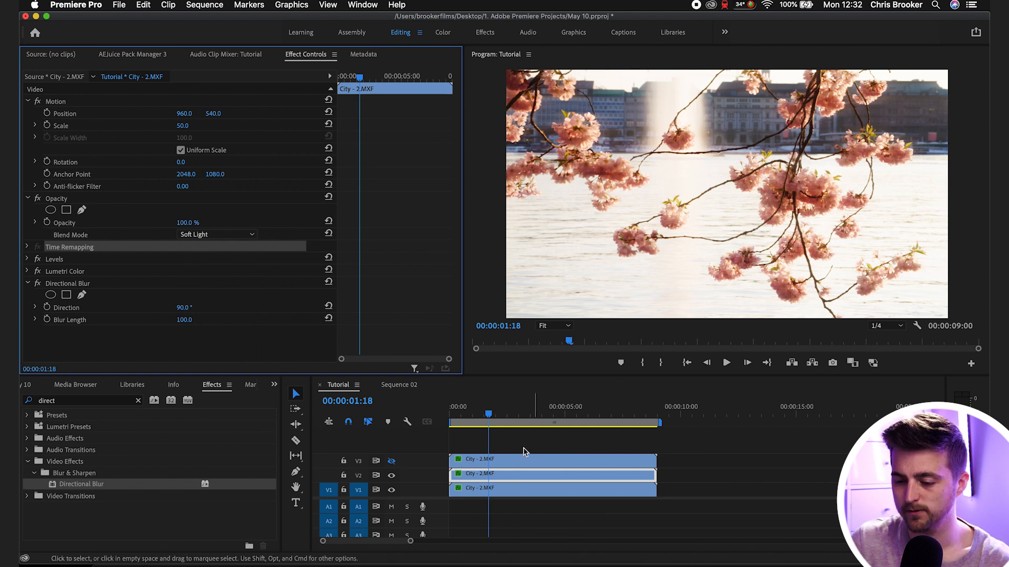
pyautogui.click(552, 326)
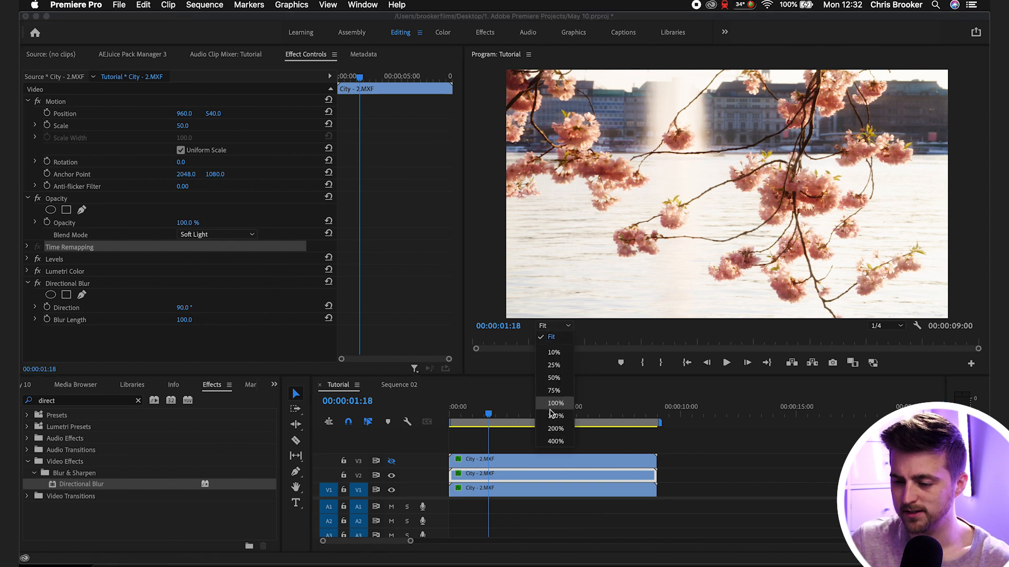
pyautogui.click(555, 416)
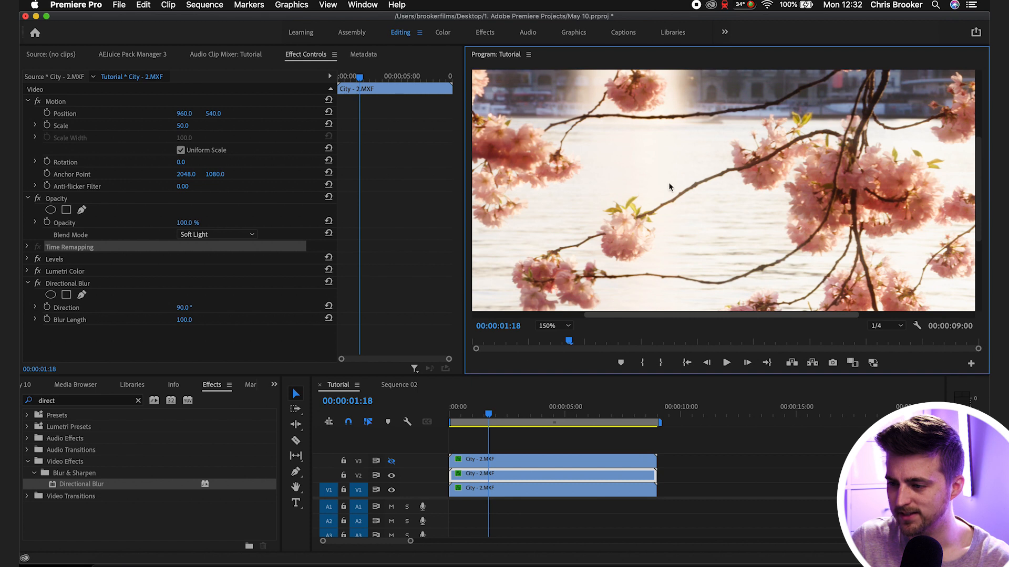
pyautogui.moveTo(412, 455)
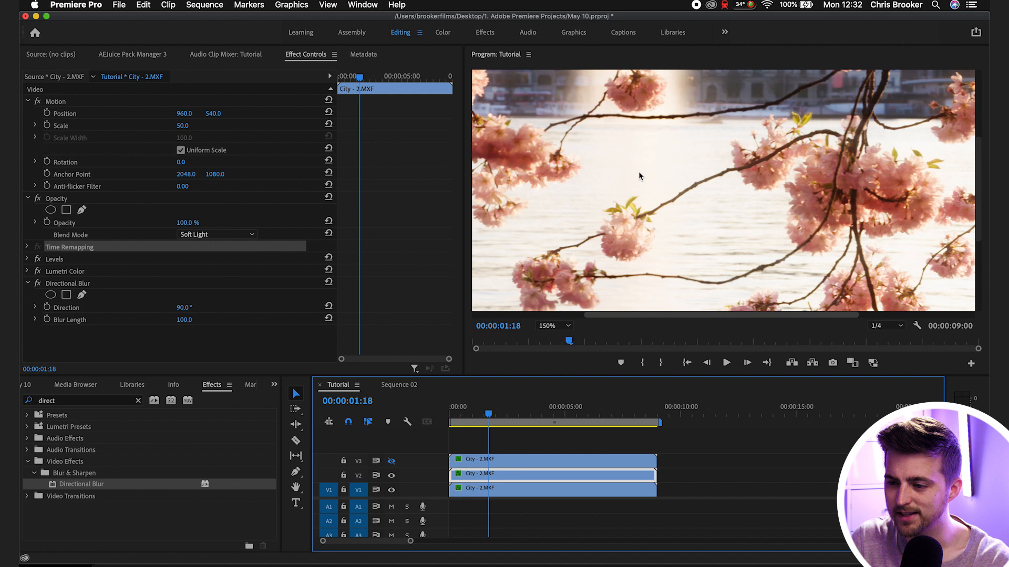
pyautogui.click(552, 326)
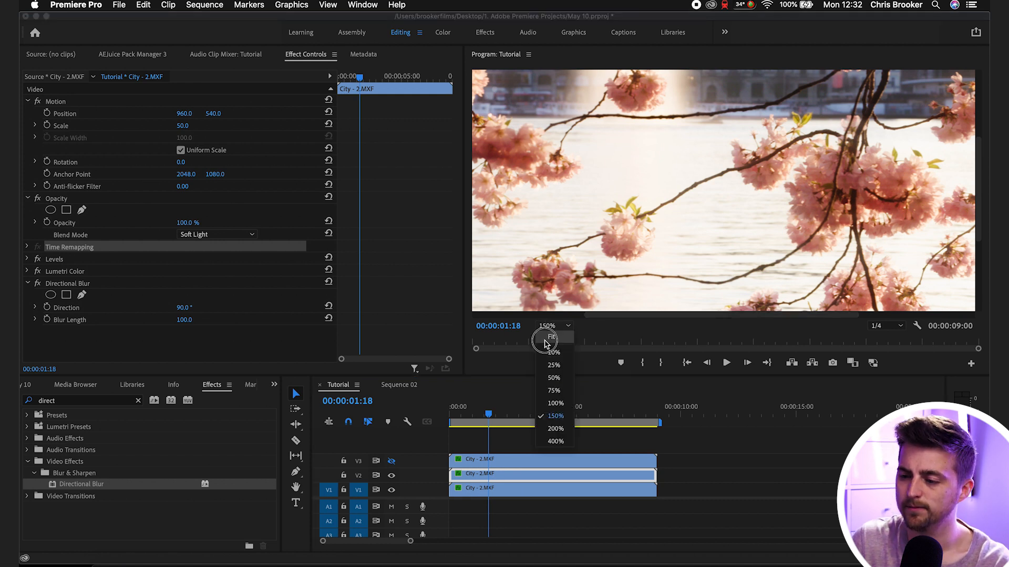
pyautogui.click(217, 235)
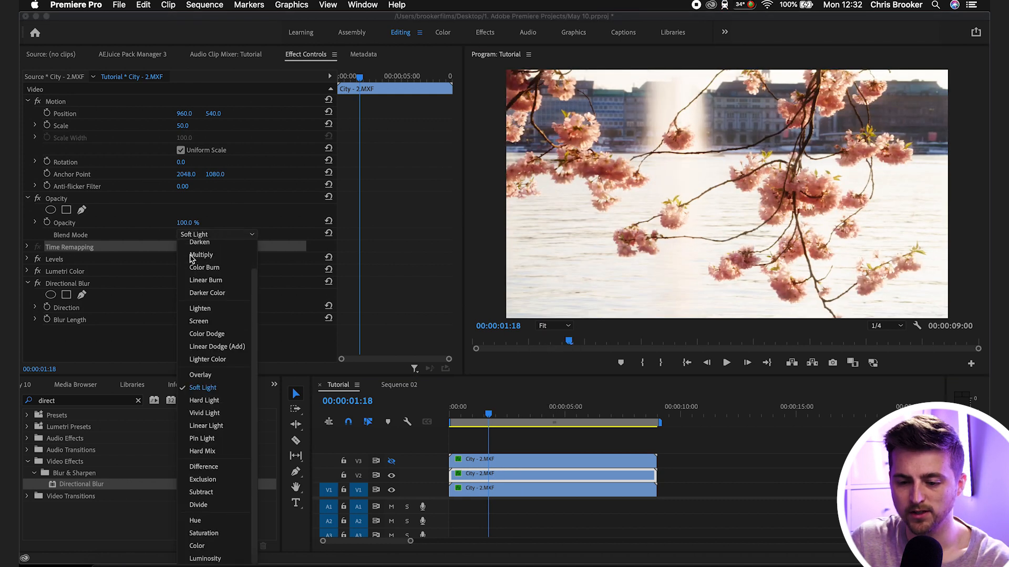
pyautogui.click(200, 375)
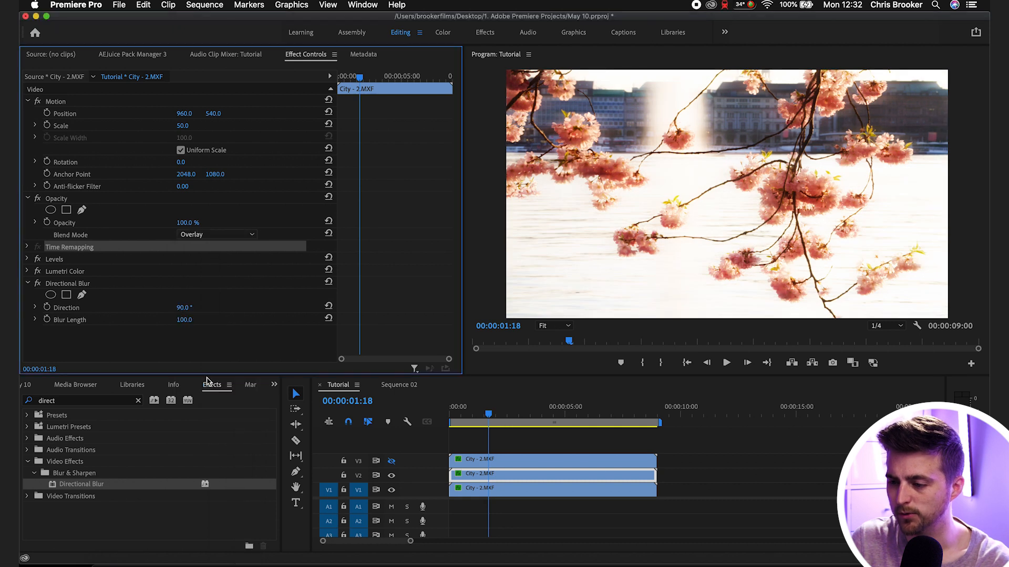
pyautogui.click(551, 325)
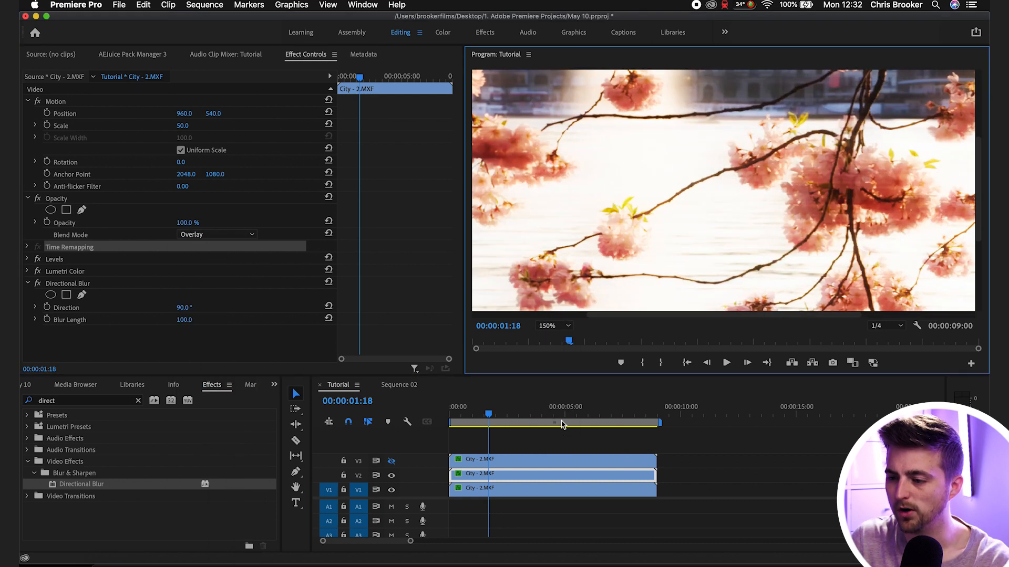
pyautogui.click(215, 235)
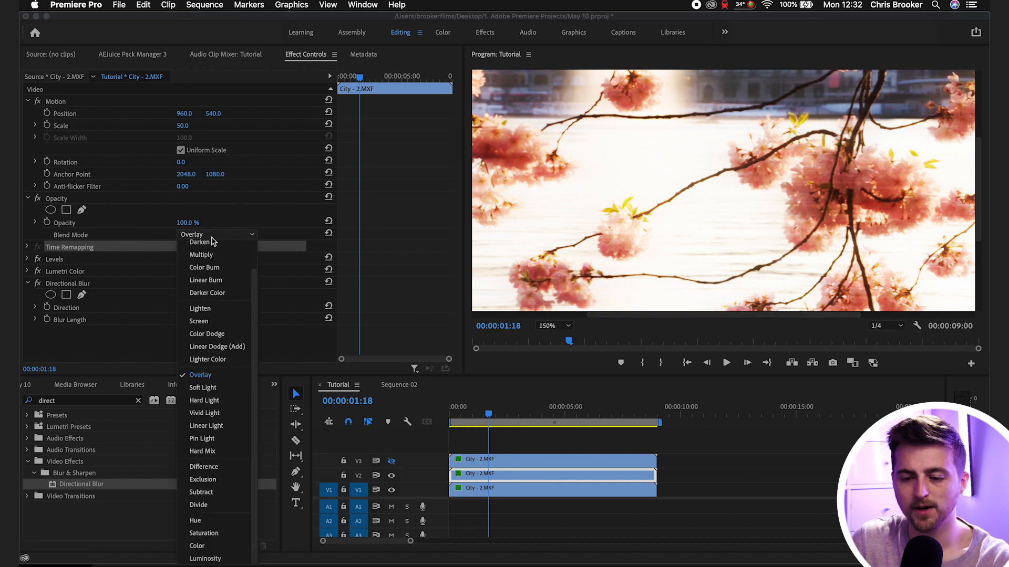
pyautogui.click(201, 387)
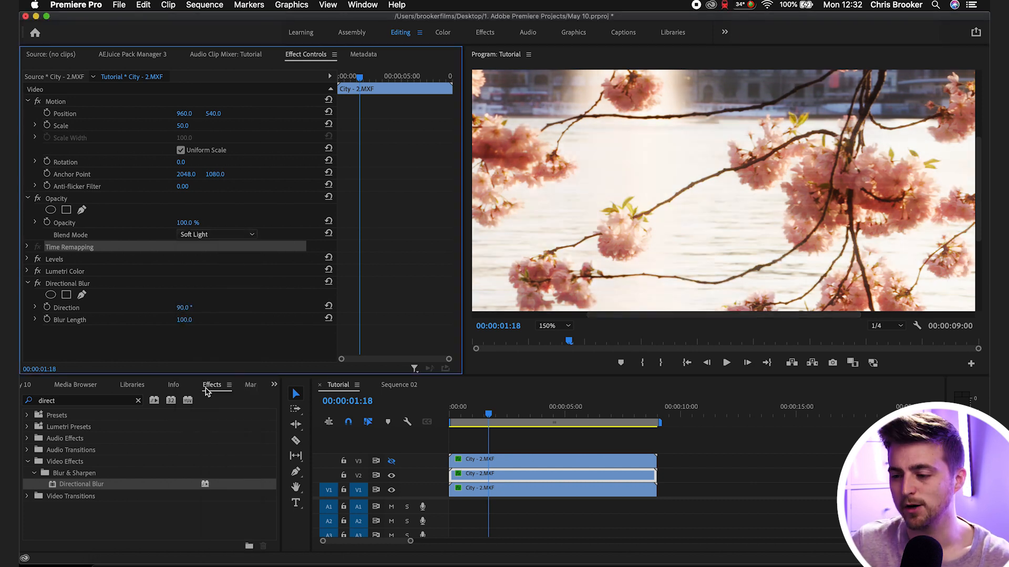
pyautogui.click(551, 326)
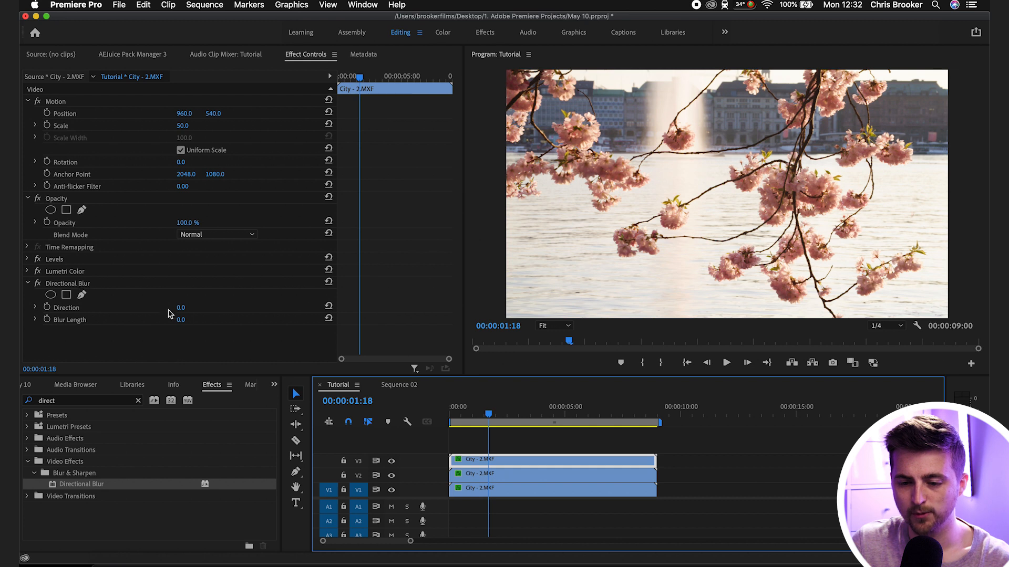
# Step: Set the V3 clip's Directional Blur to 0° direction and blur length 200
pyautogui.doubleClick(181, 319)
pyautogui.write('200')
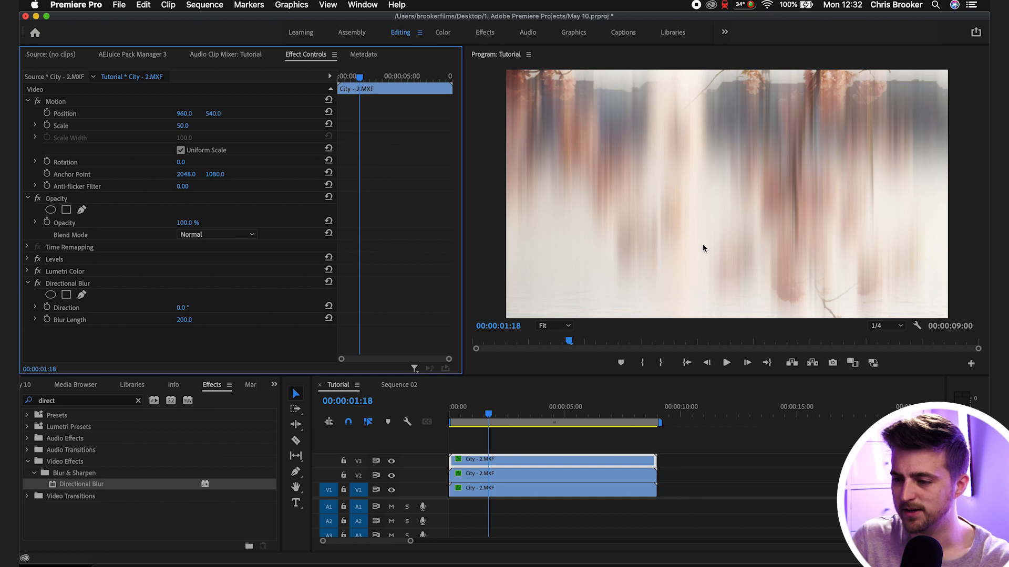
pyautogui.click(217, 234)
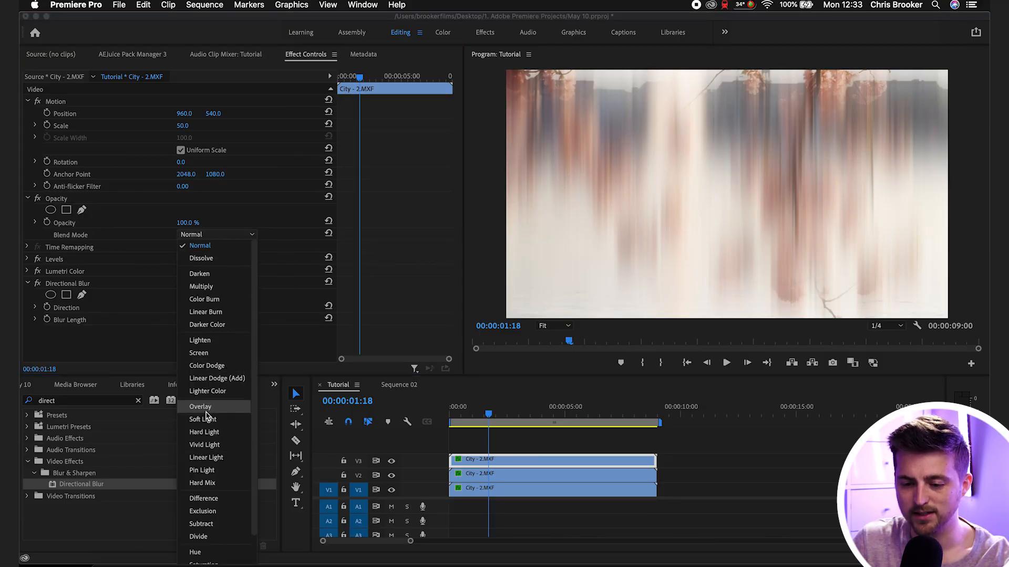
# Step: Try Overlay then choose Soft Light for the V3 clip, and zoom the preview to 150%
pyautogui.click(200, 406)
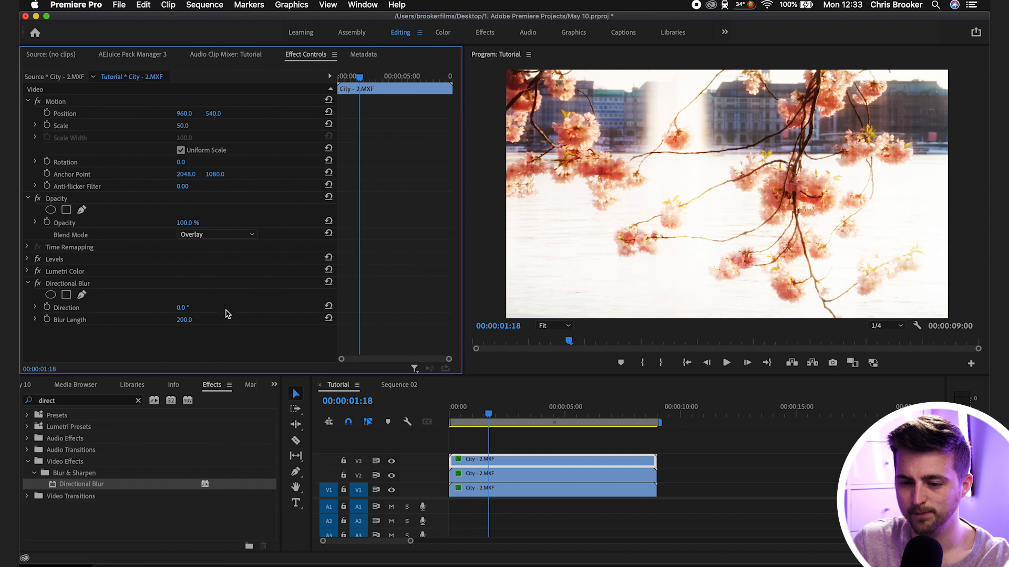
pyautogui.click(216, 234)
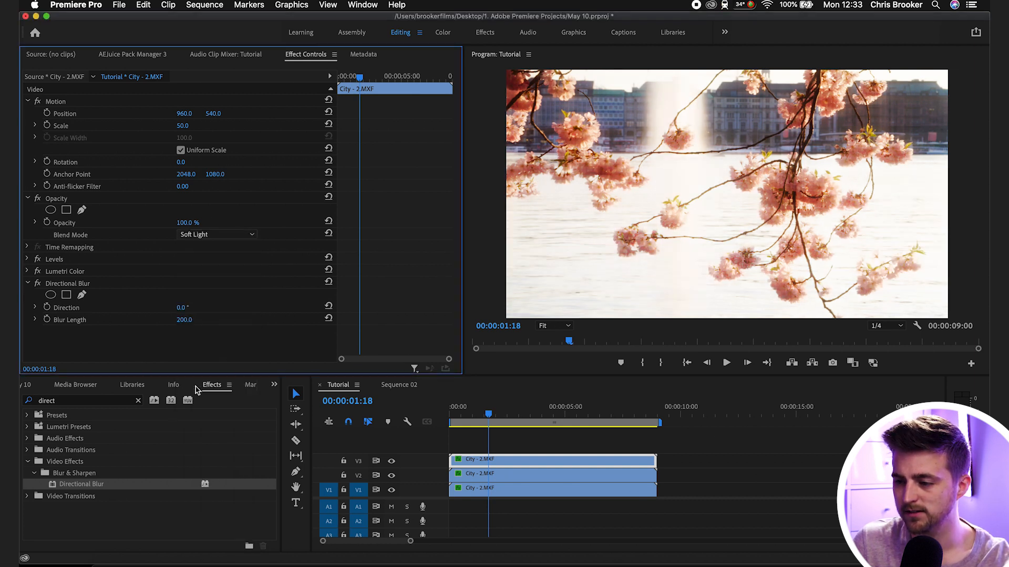
pyautogui.click(552, 326)
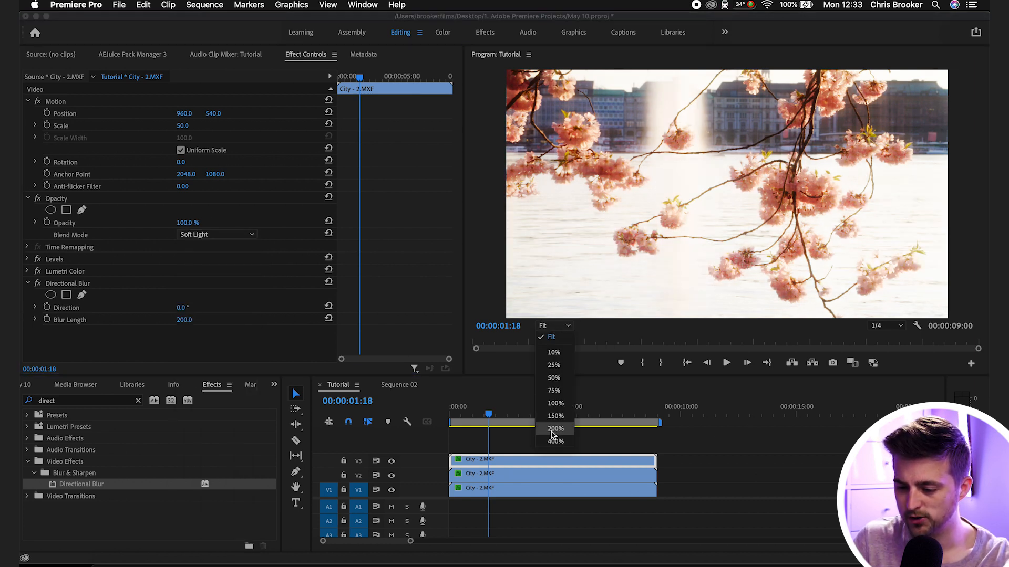
pyautogui.click(555, 416)
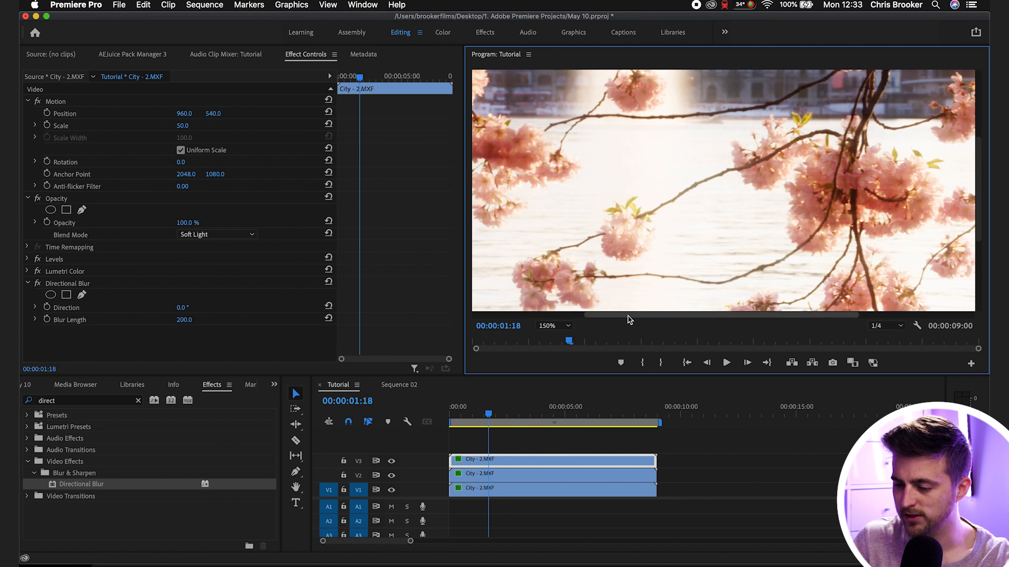